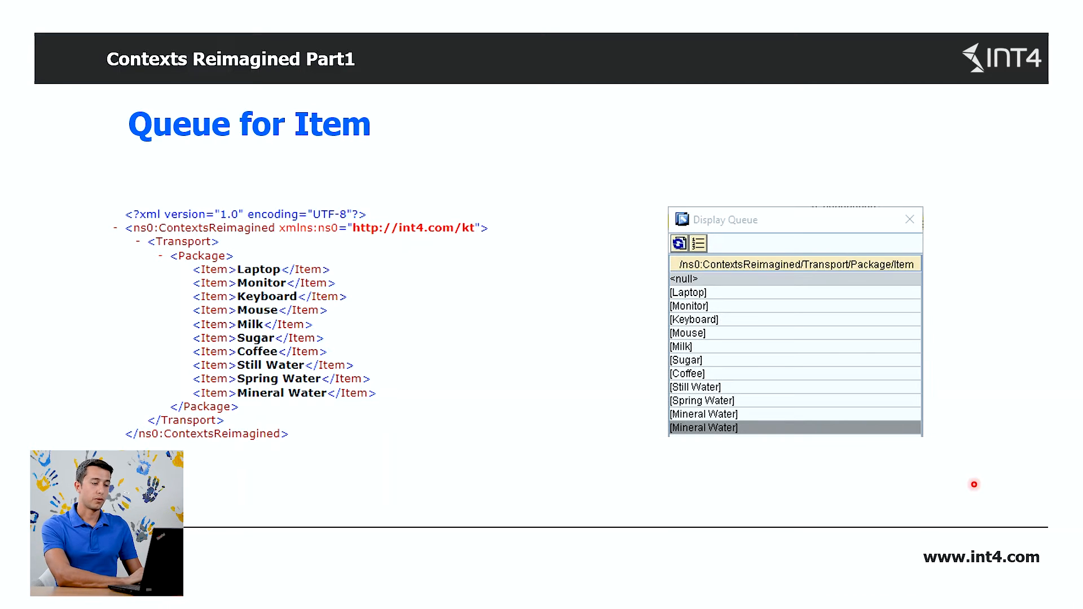
mouse_move(356, 259)
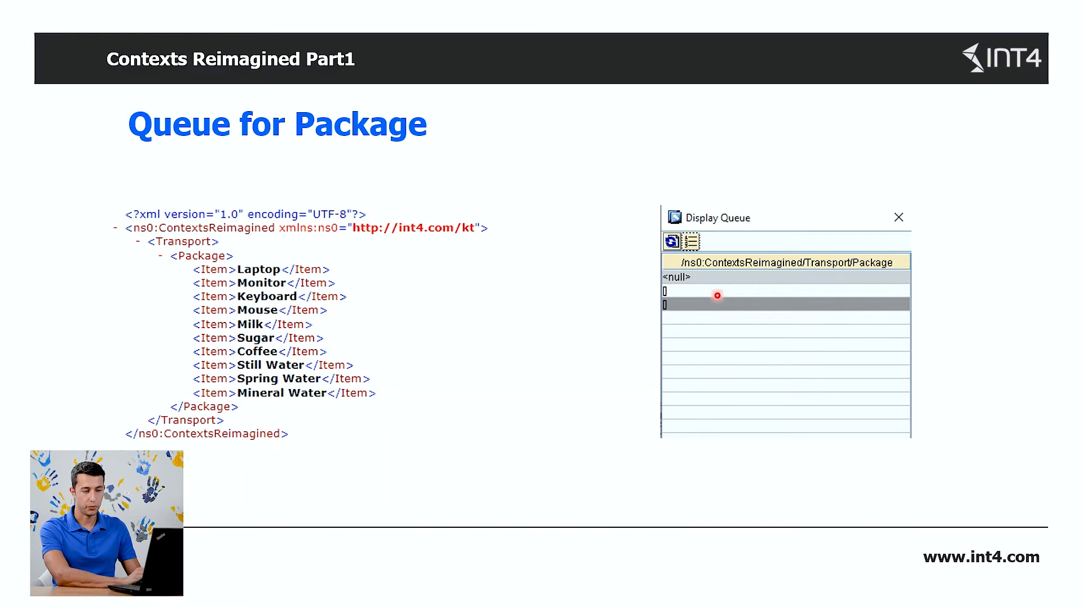
mouse_move(675, 324)
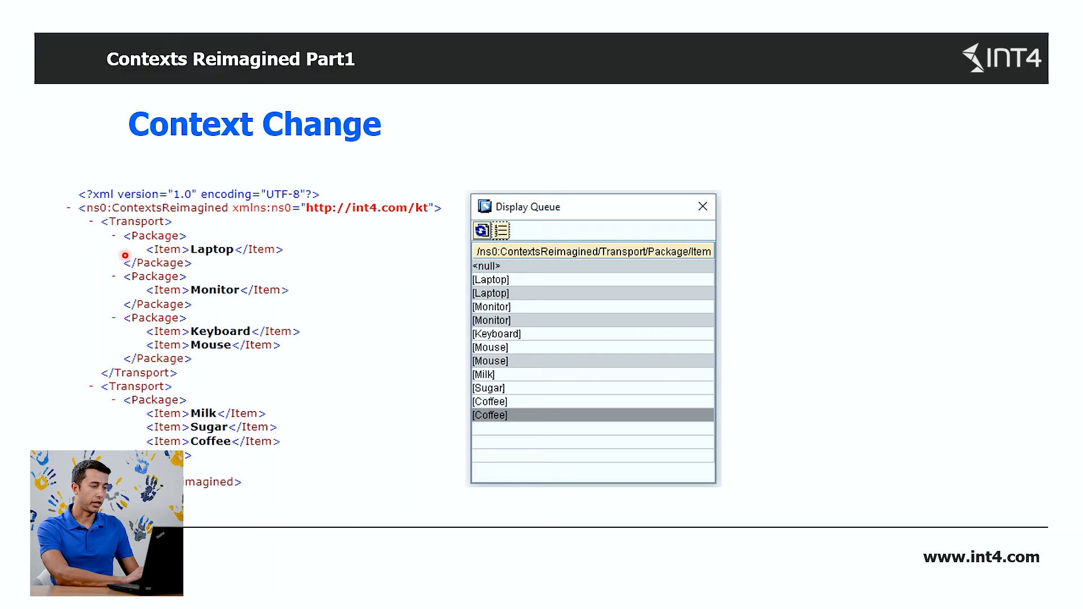
mouse_move(285, 265)
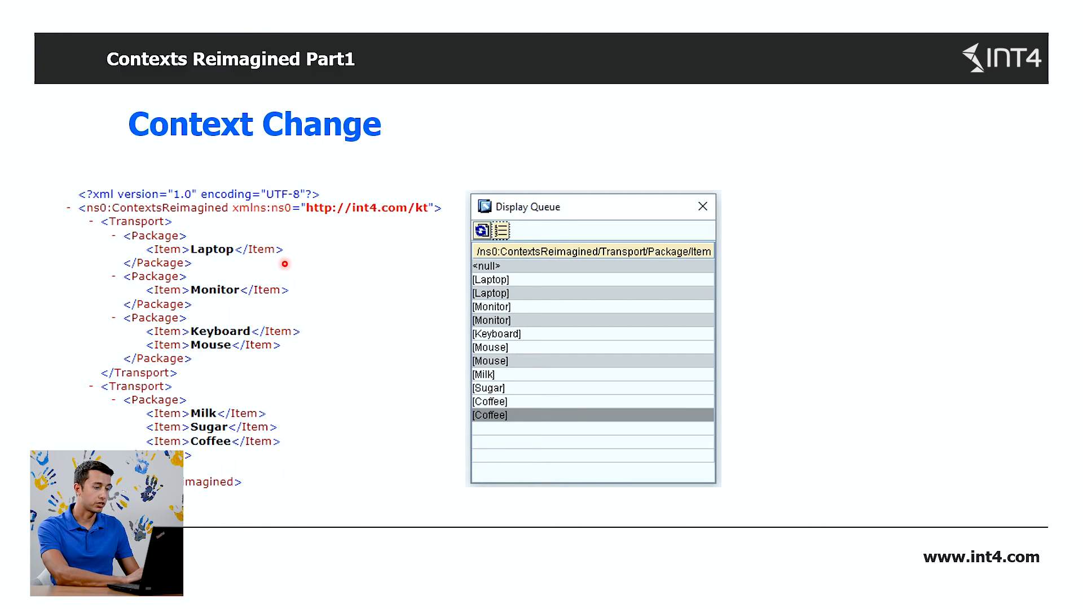
mouse_move(458, 291)
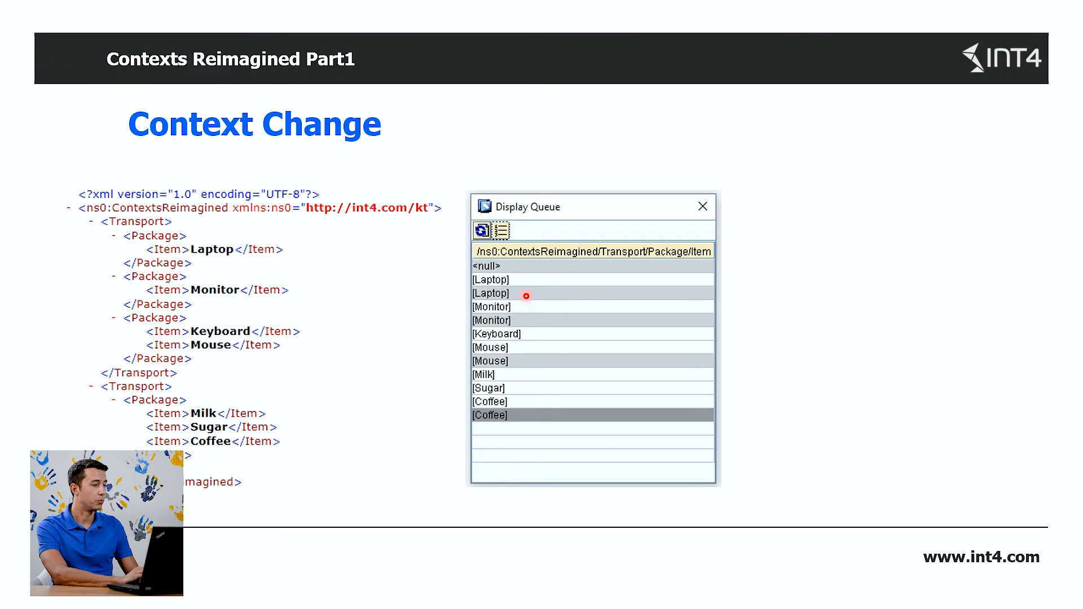
mouse_move(276, 249)
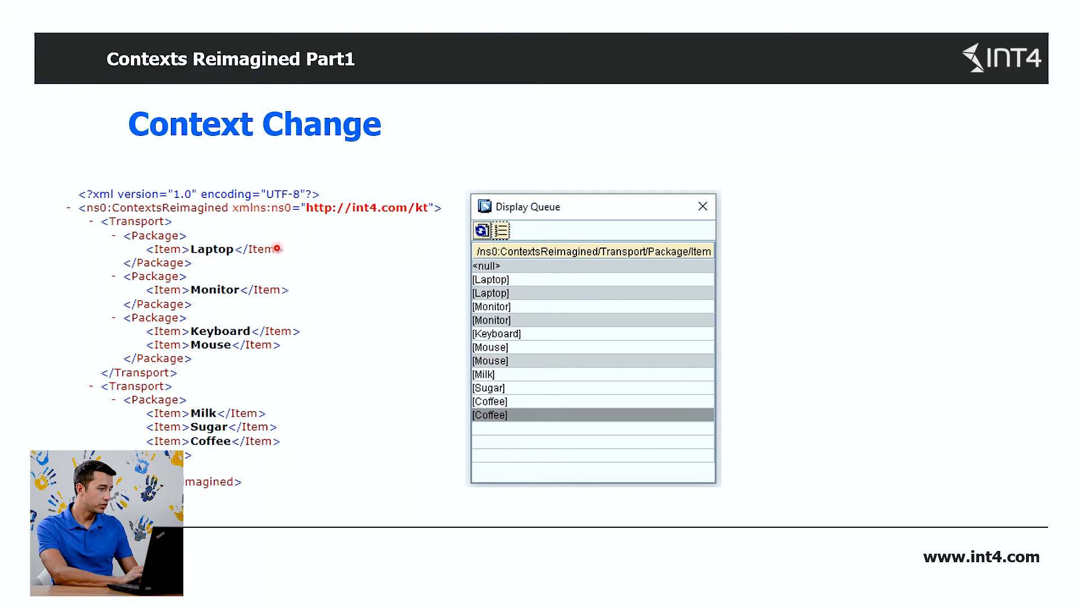
mouse_move(146, 238)
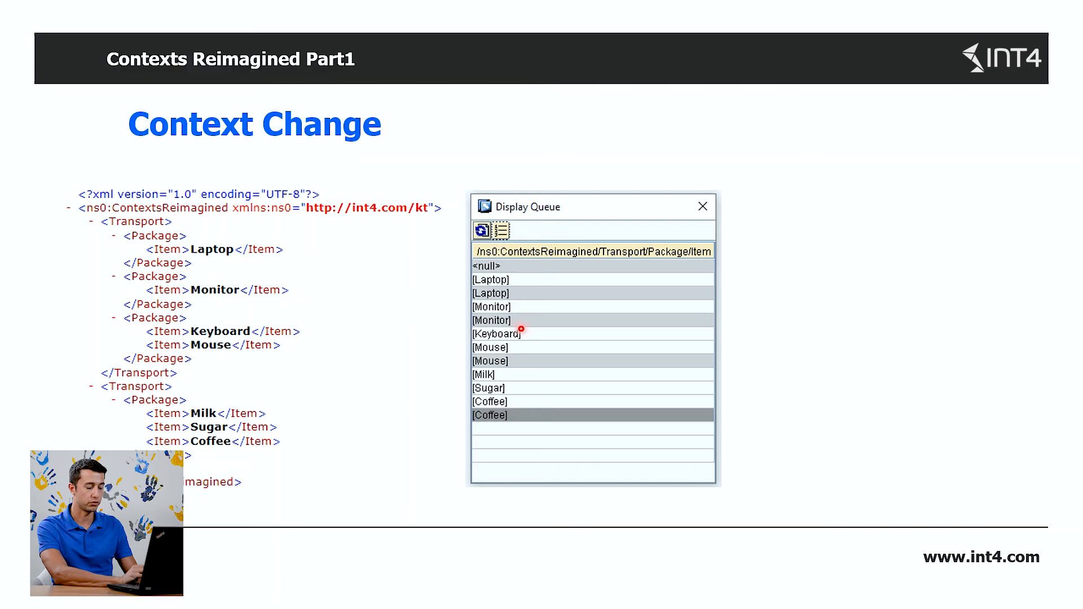
mouse_move(444, 331)
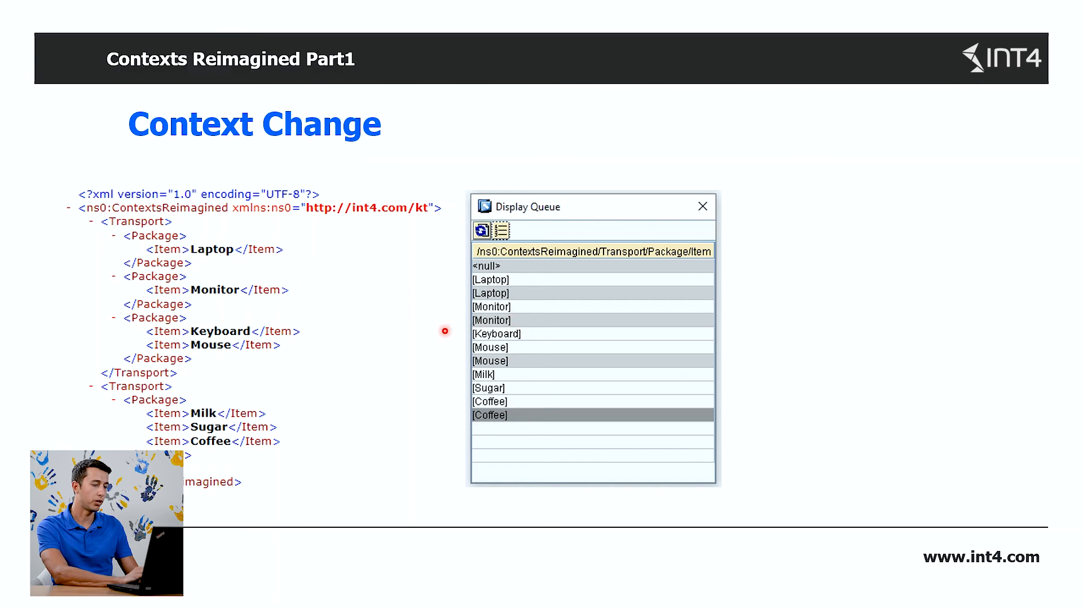
mouse_move(518, 361)
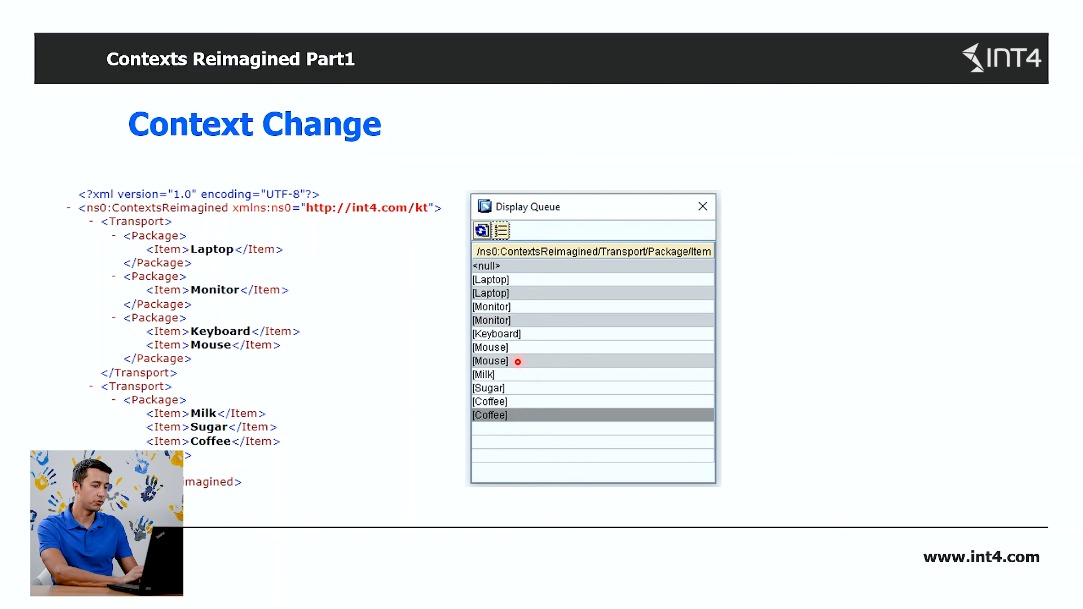
mouse_move(260, 377)
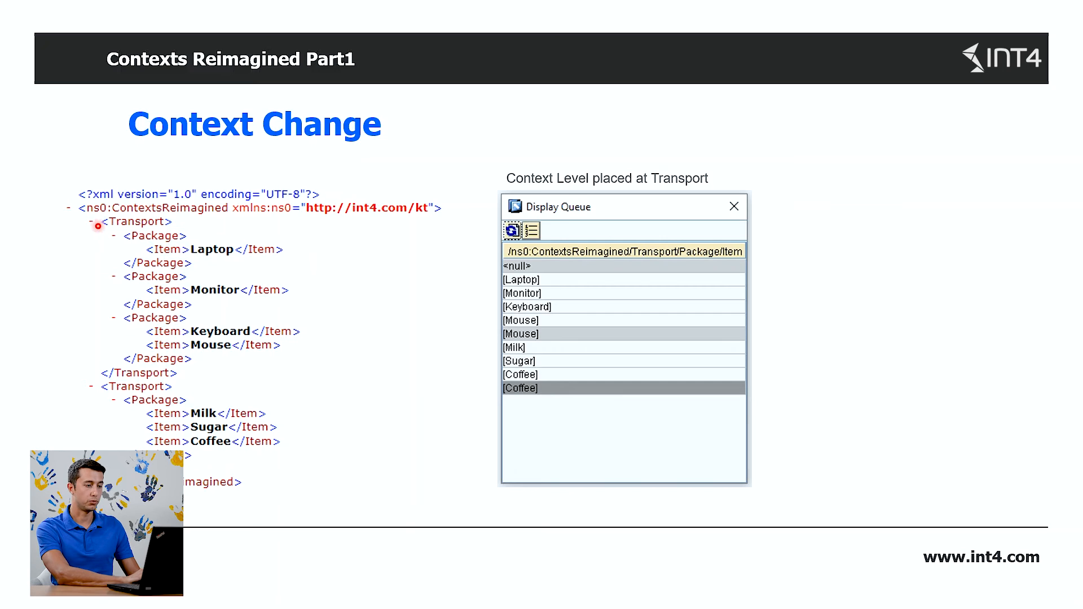
mouse_move(209, 221)
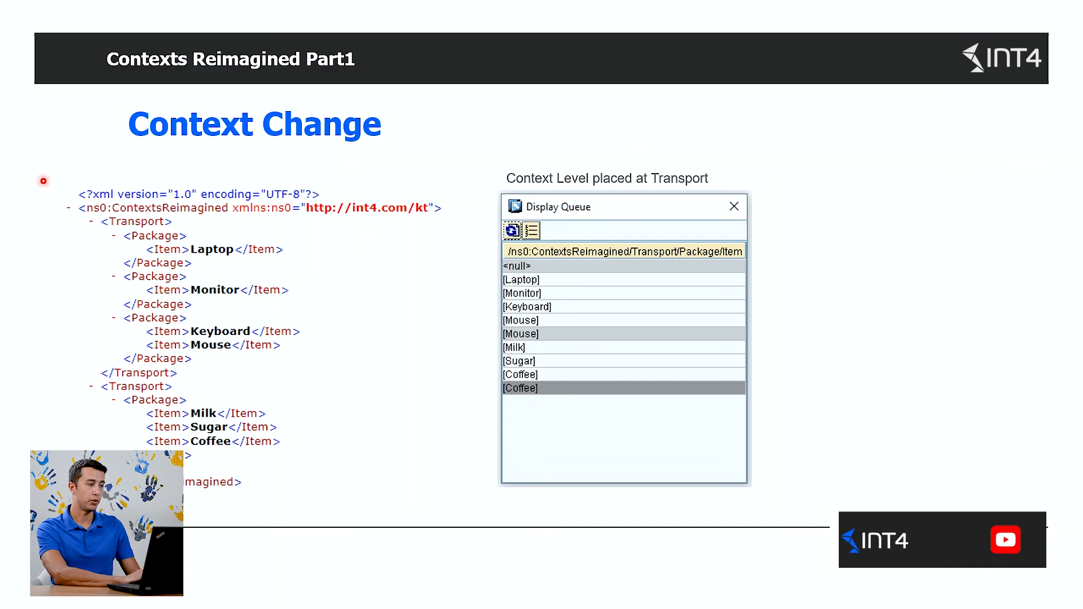
mouse_move(181, 186)
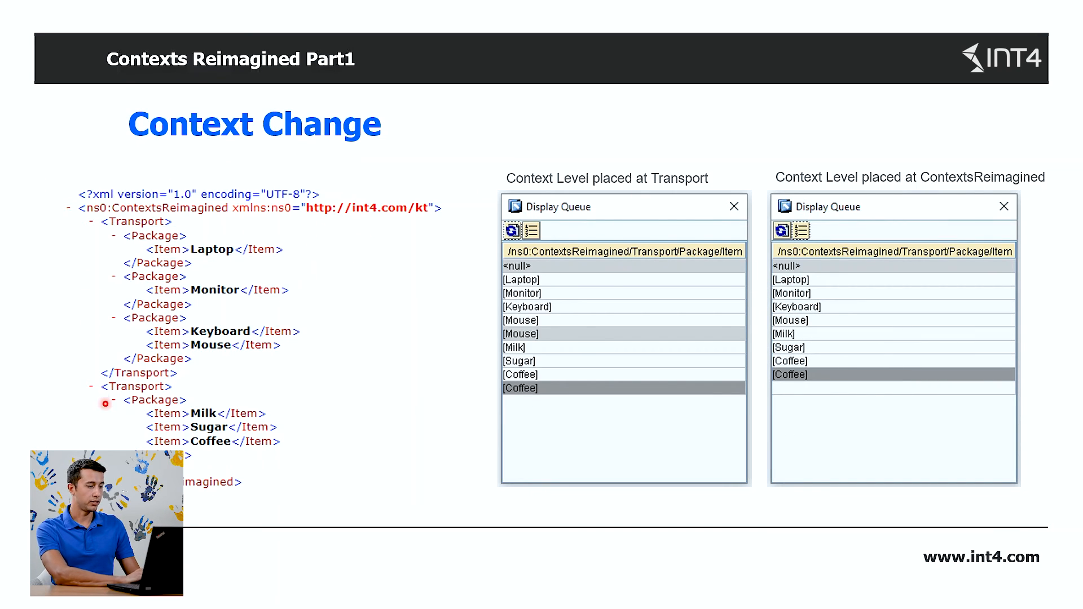
mouse_move(353, 234)
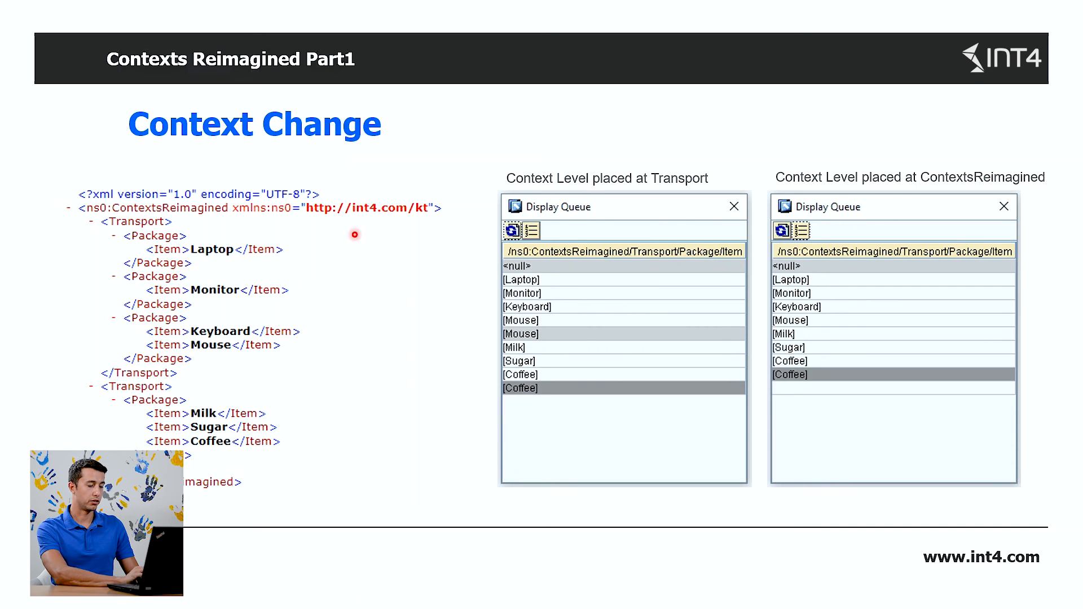
mouse_move(888, 289)
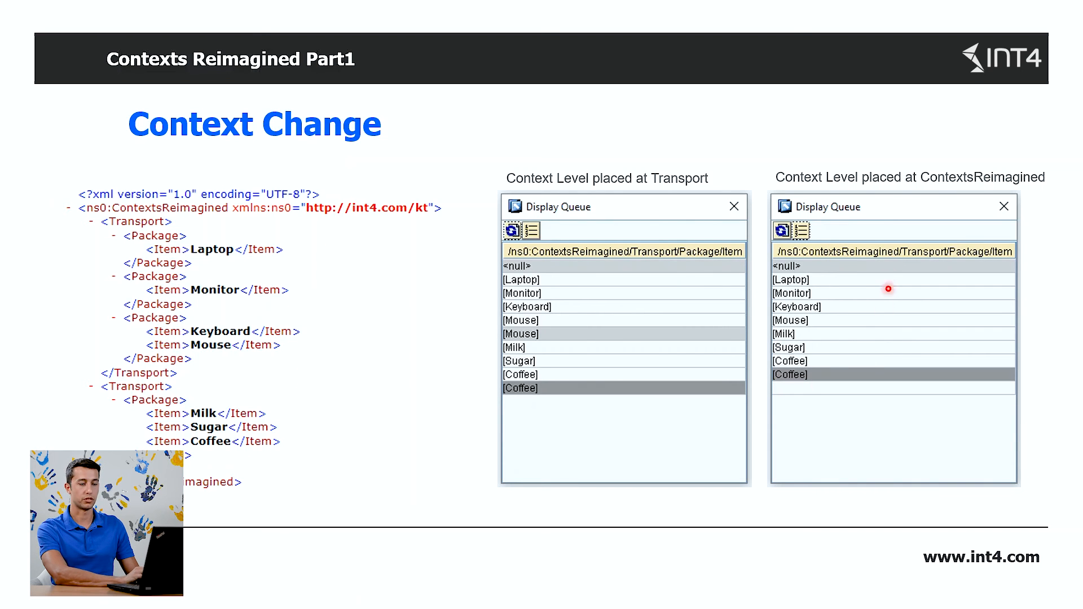